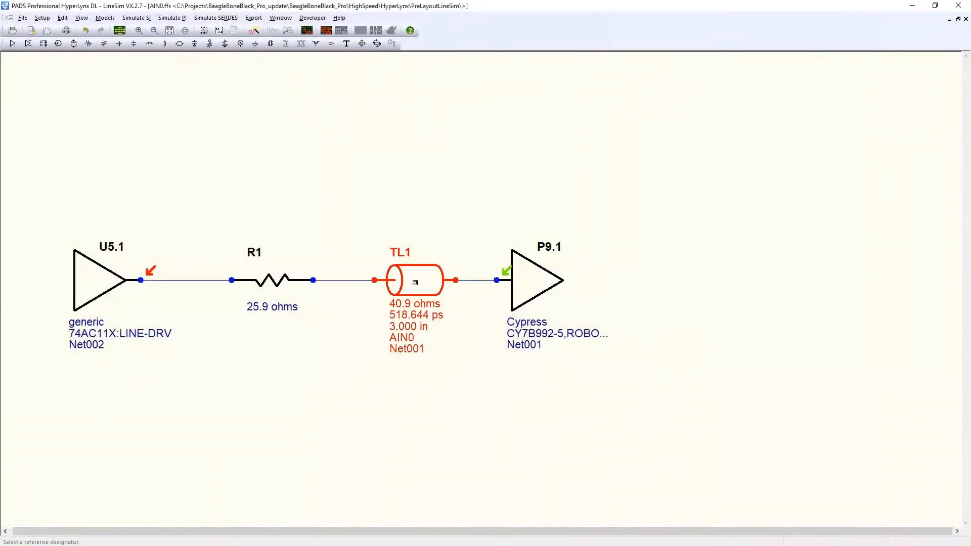
Set transmission line TL1 to 6.000 in length and 10.00 mils width, giving 31.5 ohms.
double_click(414, 279)
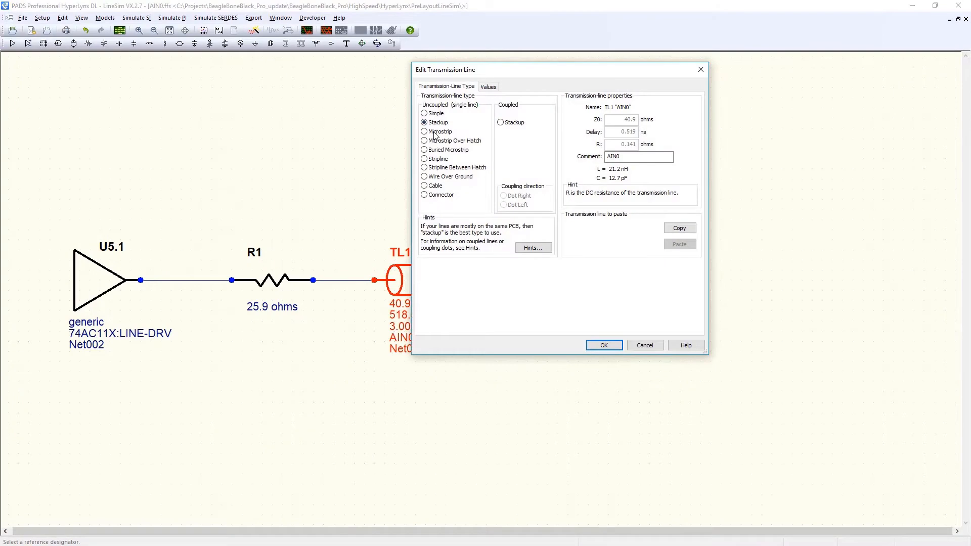
click(488, 86)
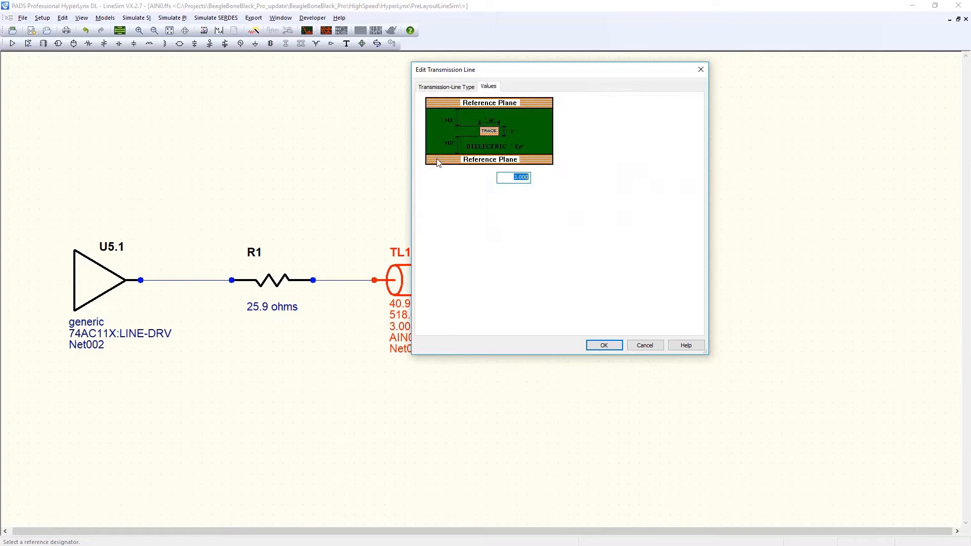
click(488, 86)
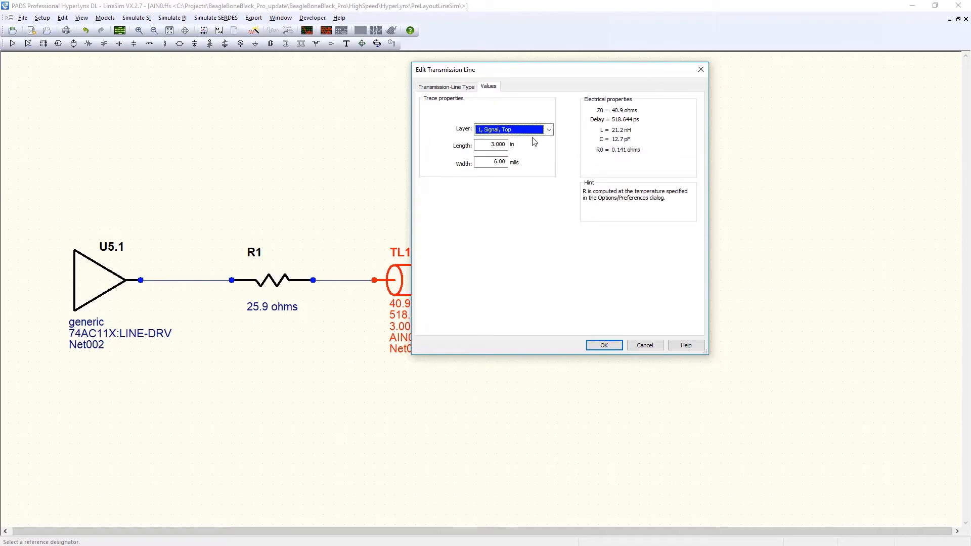
click(491, 144)
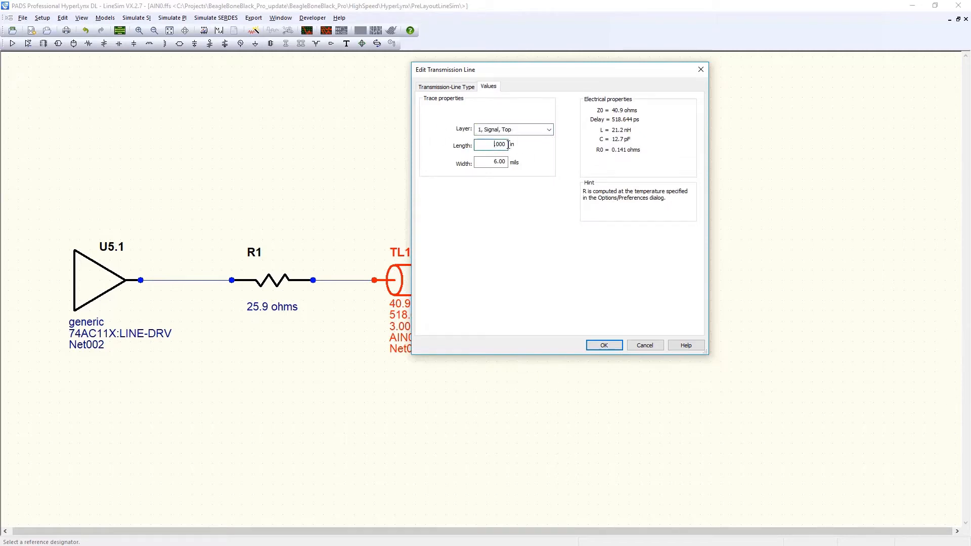
text(6.000)
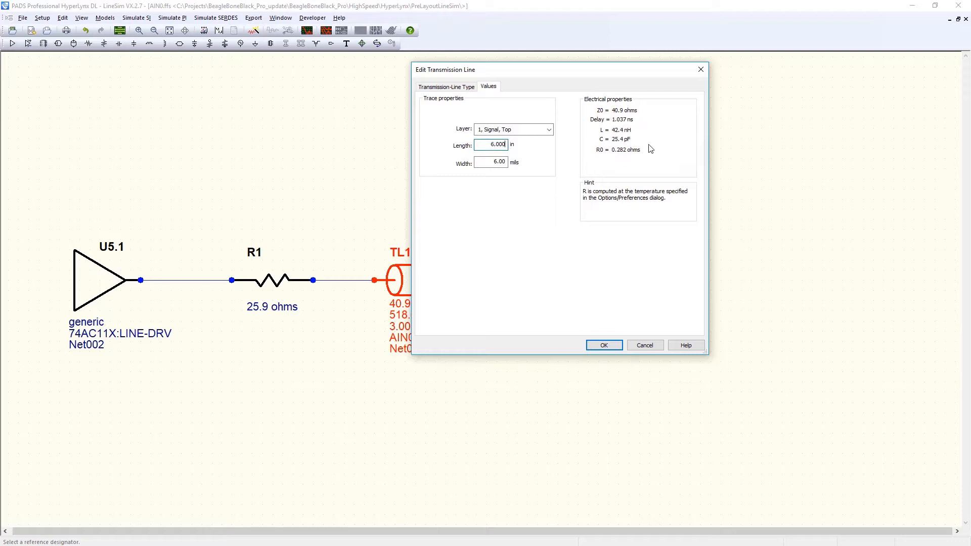
click(491, 162)
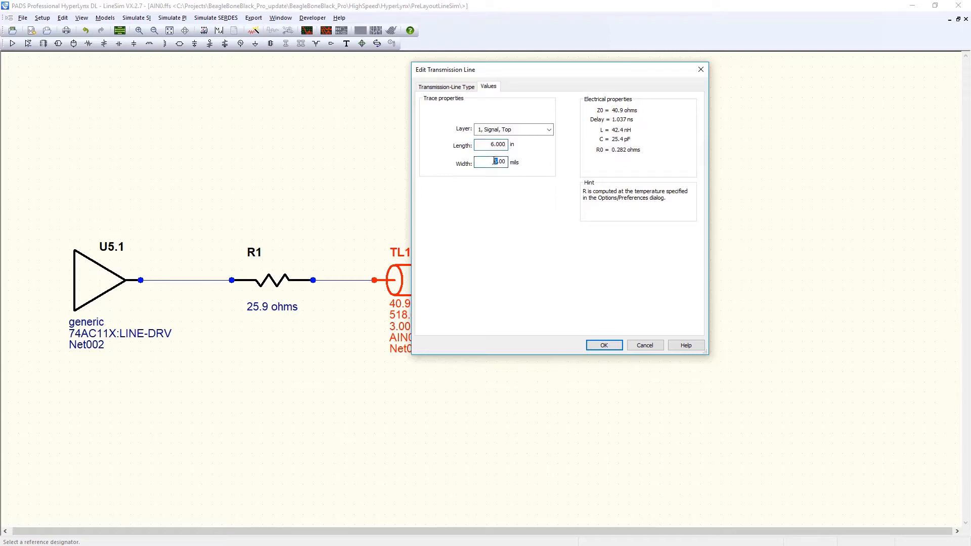
text(10.00)
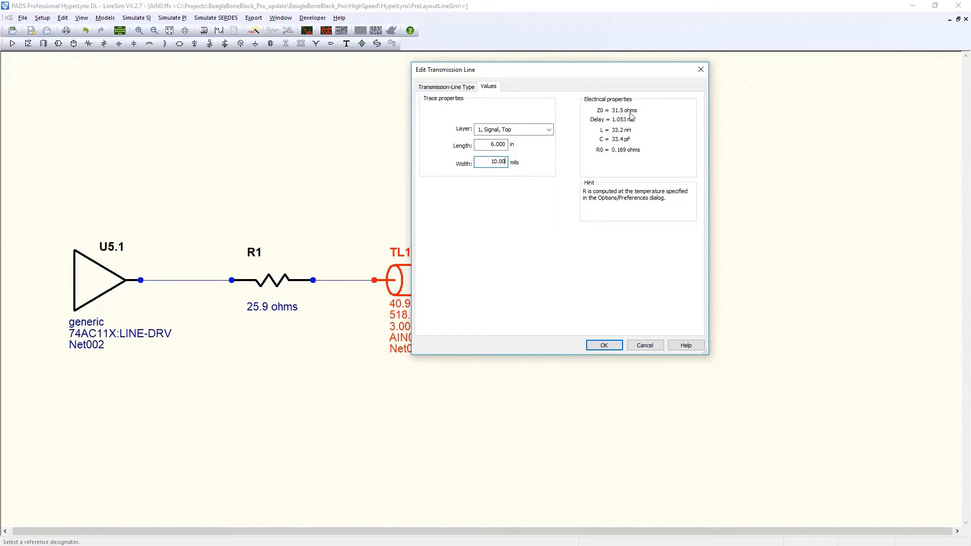
click(602, 345)
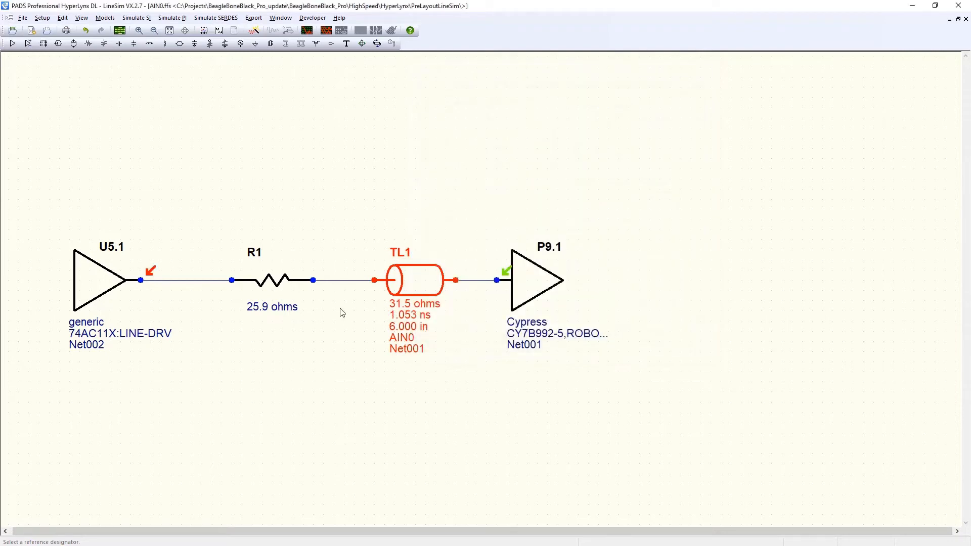
mouse_move(306, 31)
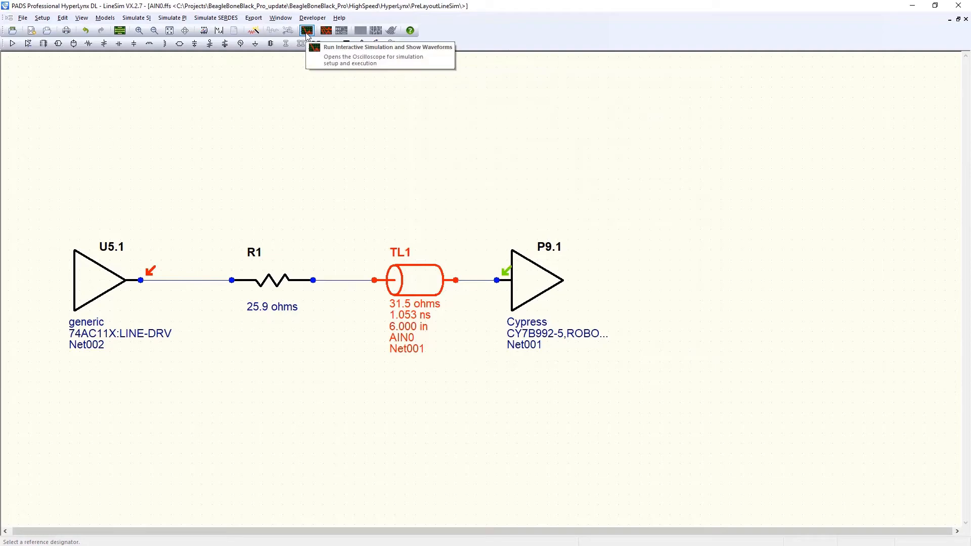
click(307, 31)
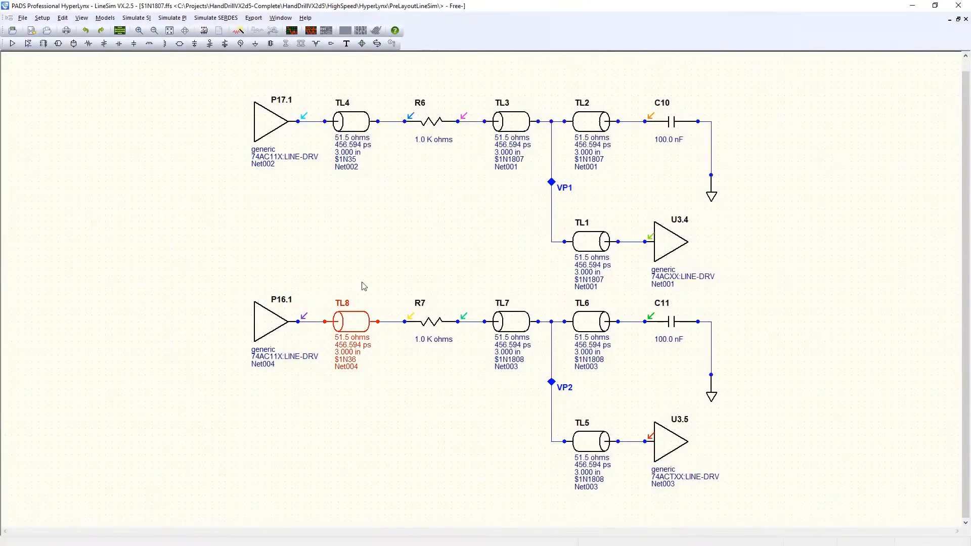
Rename the TL4/TL8 coupling region TopLayer, set TL8 width to 4.00 mils, and view the field solver.
right_click(350, 121)
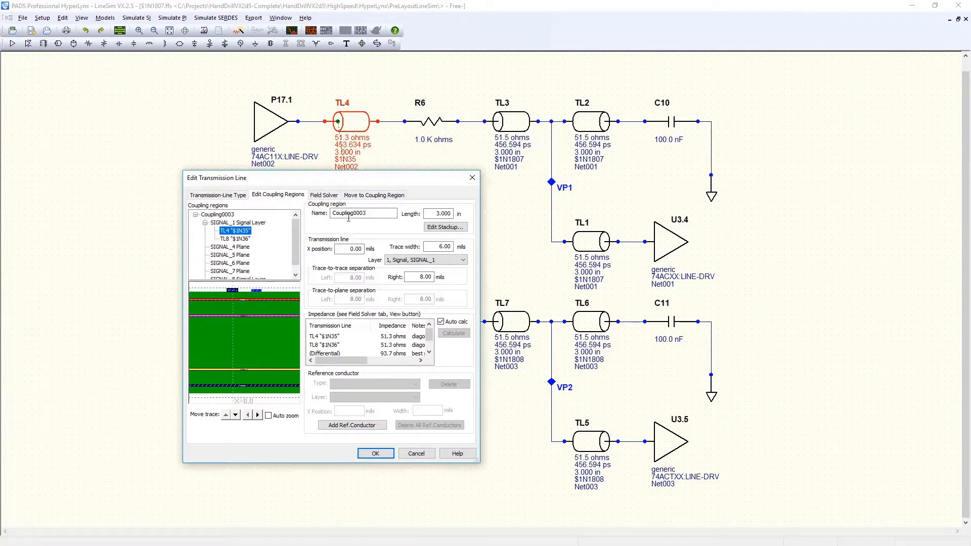
click(235, 238)
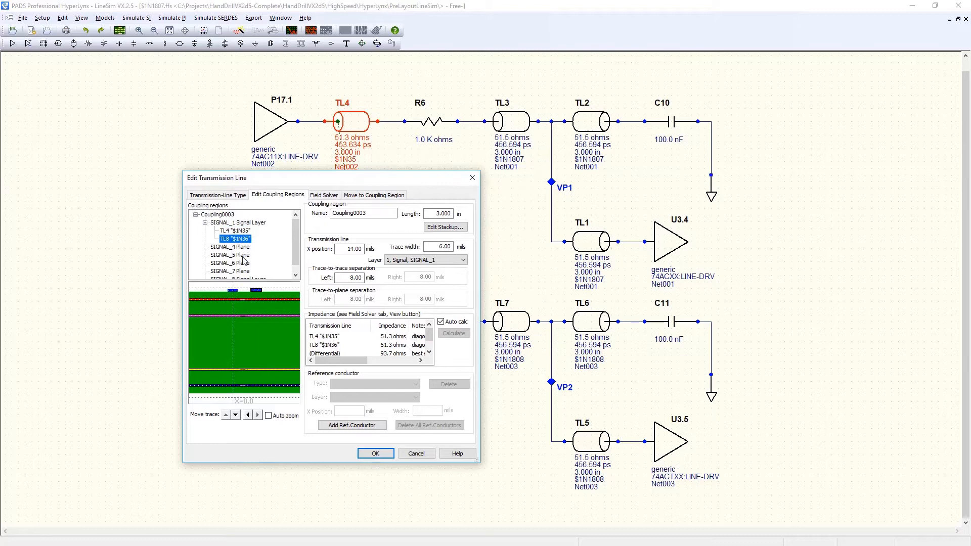
click(234, 415)
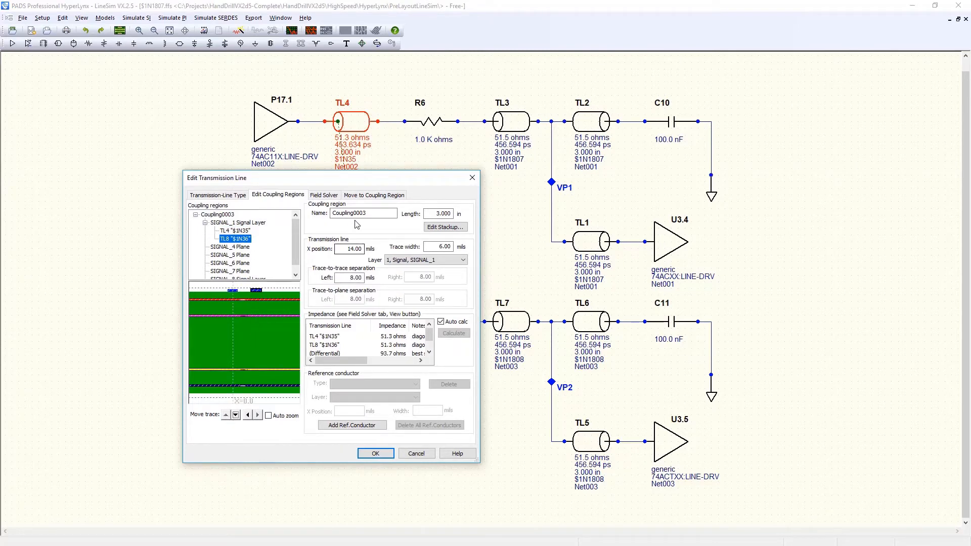
text(Top)
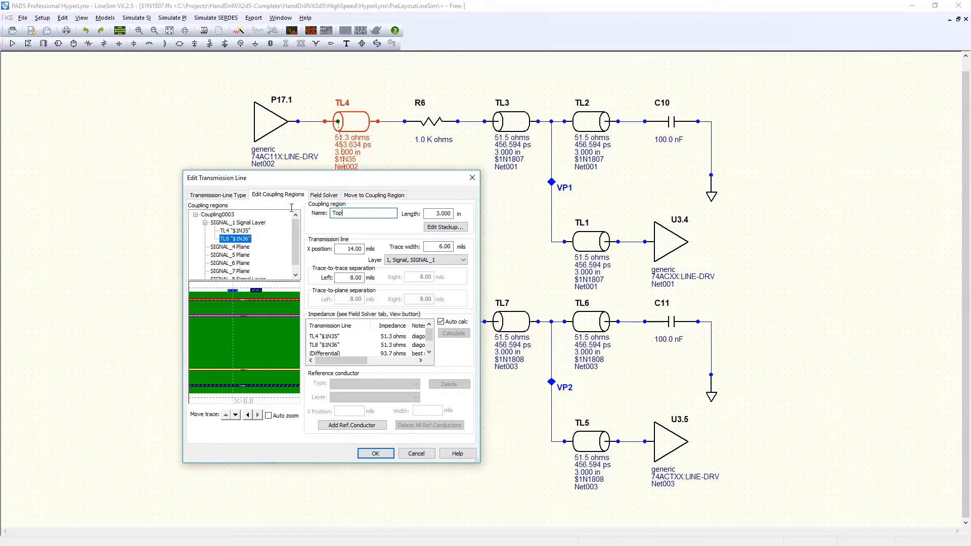
text(Layer)
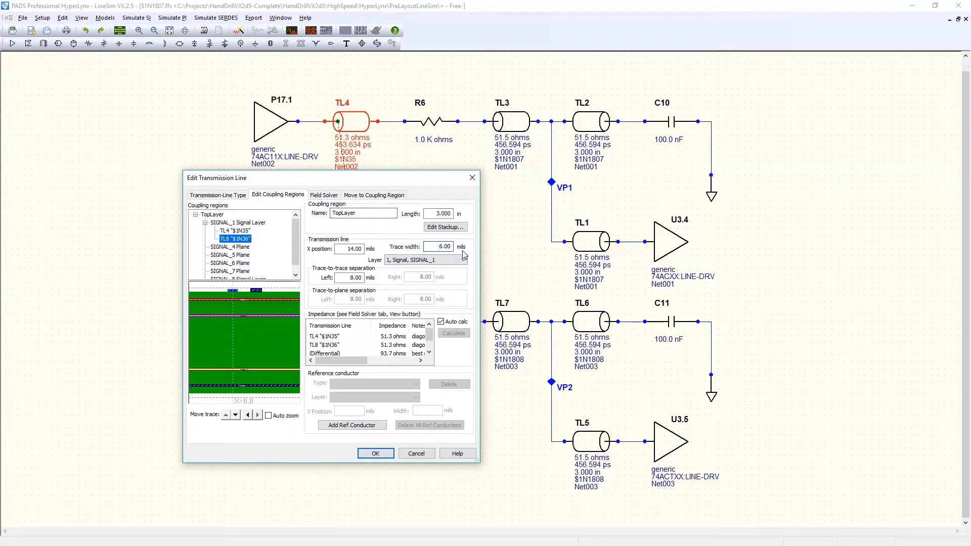
text(4.00)
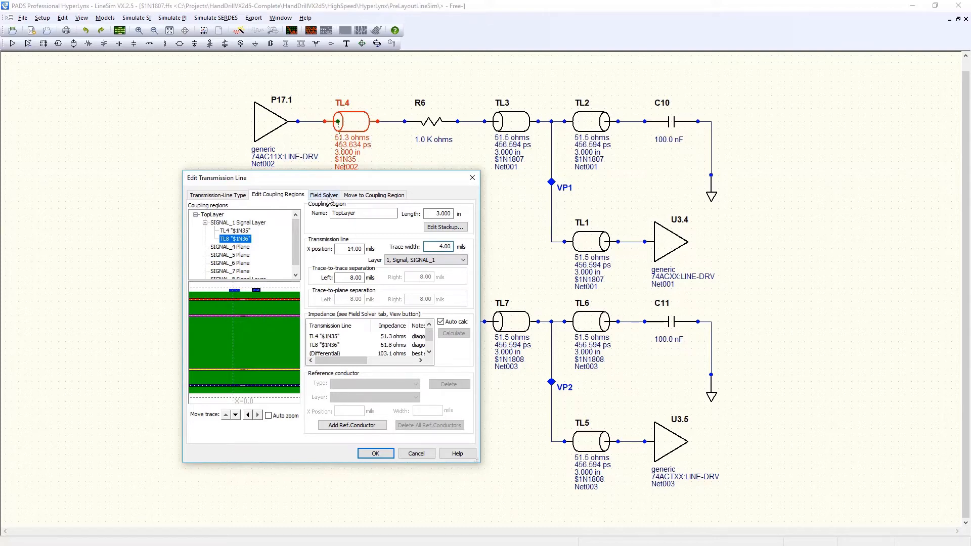
click(323, 196)
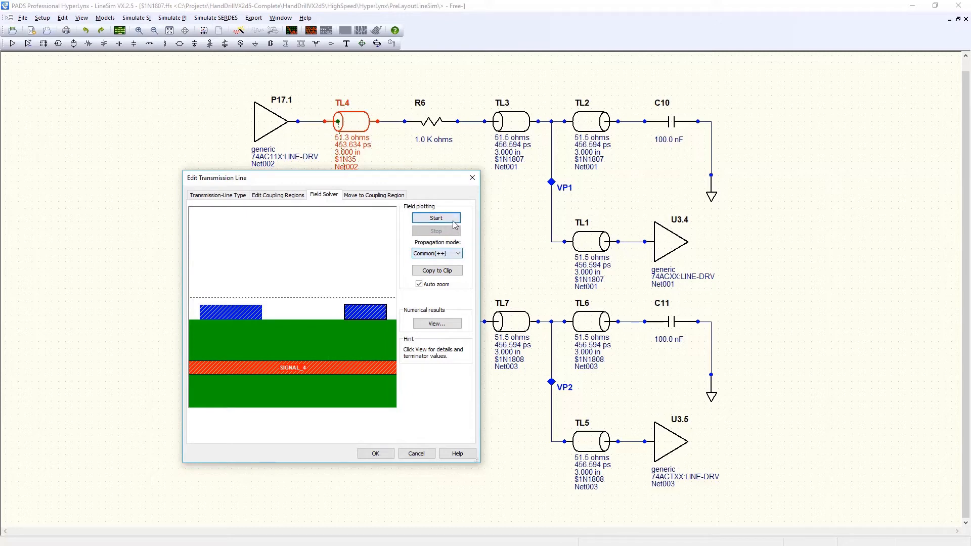
Solve fields for the coupled pair, pick a propagation mode, and select nets AIN0–AIN7 for batch simulation.
click(436, 217)
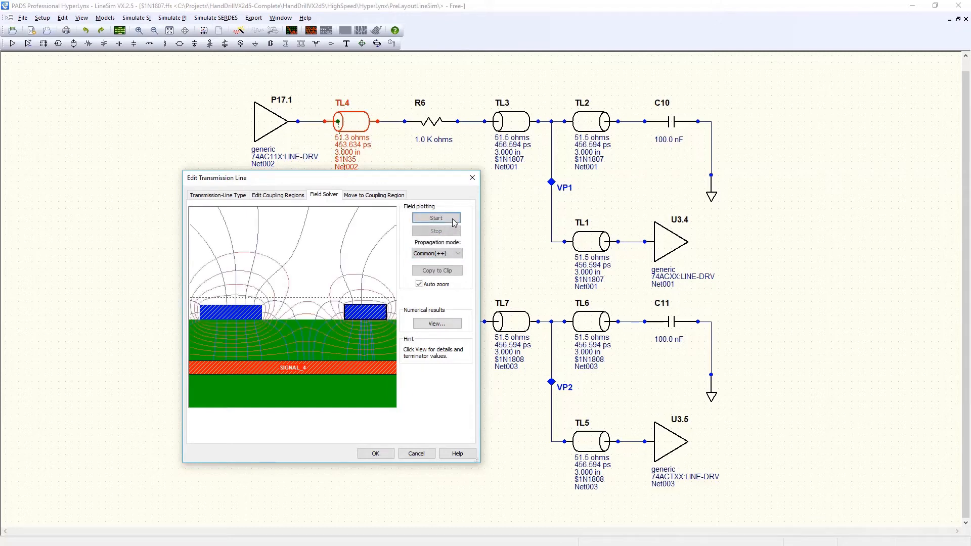
click(458, 253)
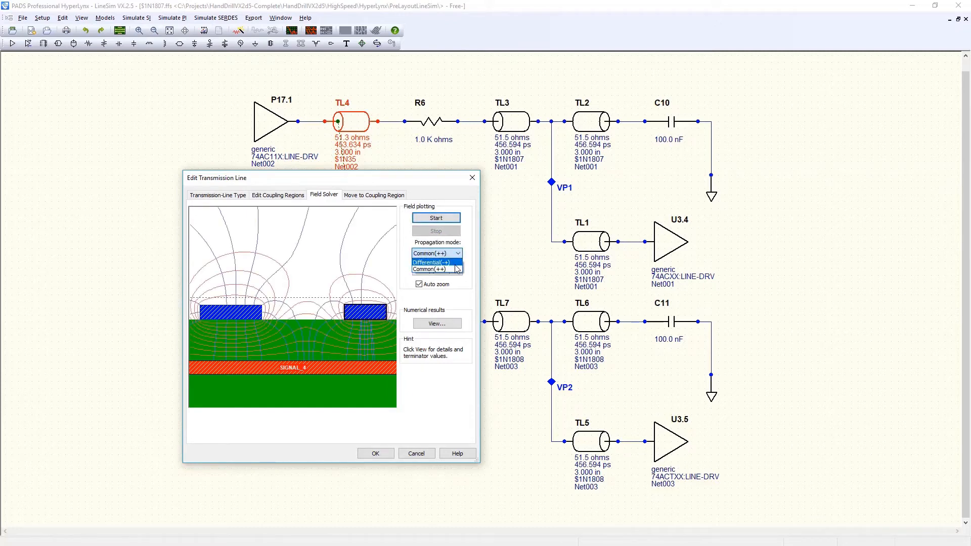
click(433, 262)
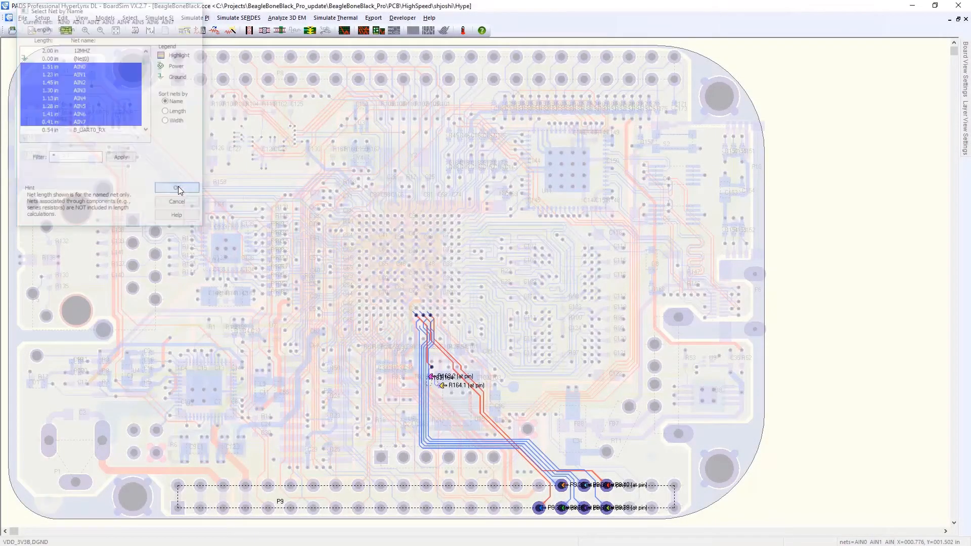
click(159, 17)
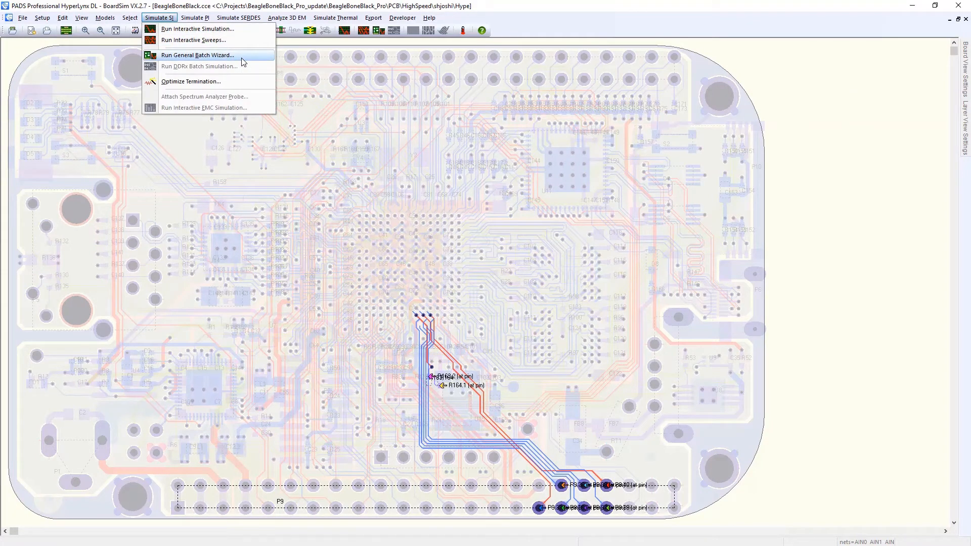
click(198, 55)
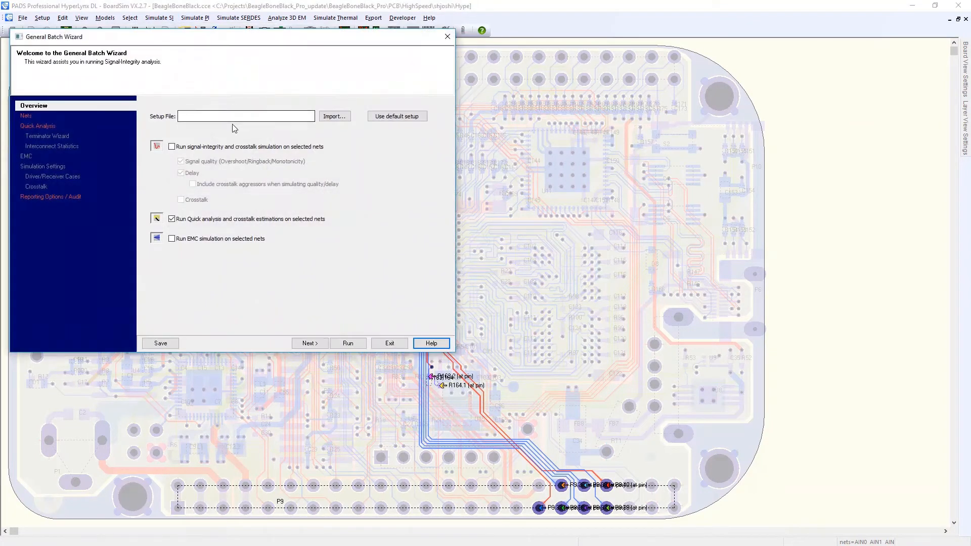
Run a batch crosstalk check on the board-selected AIN nets at 150 mV using the default IC model.
click(309, 343)
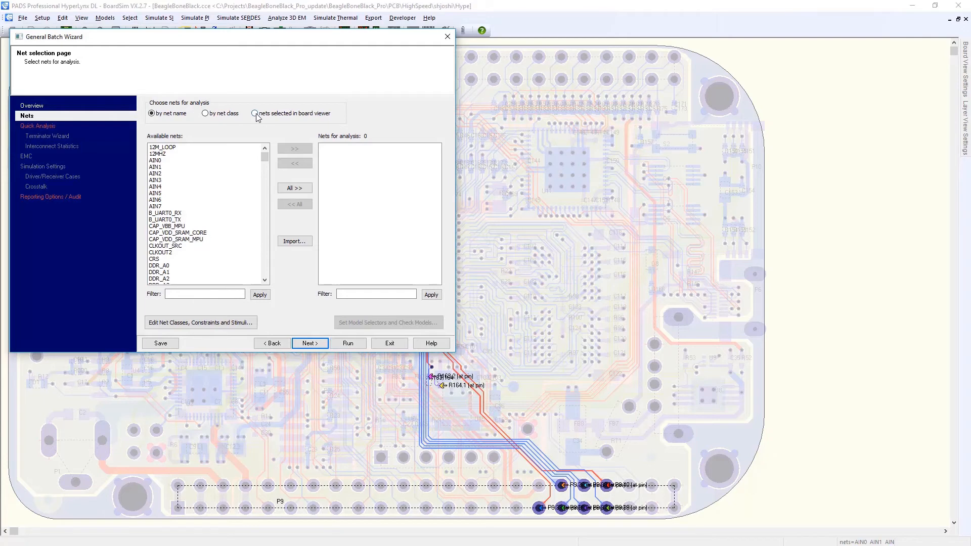
click(254, 113)
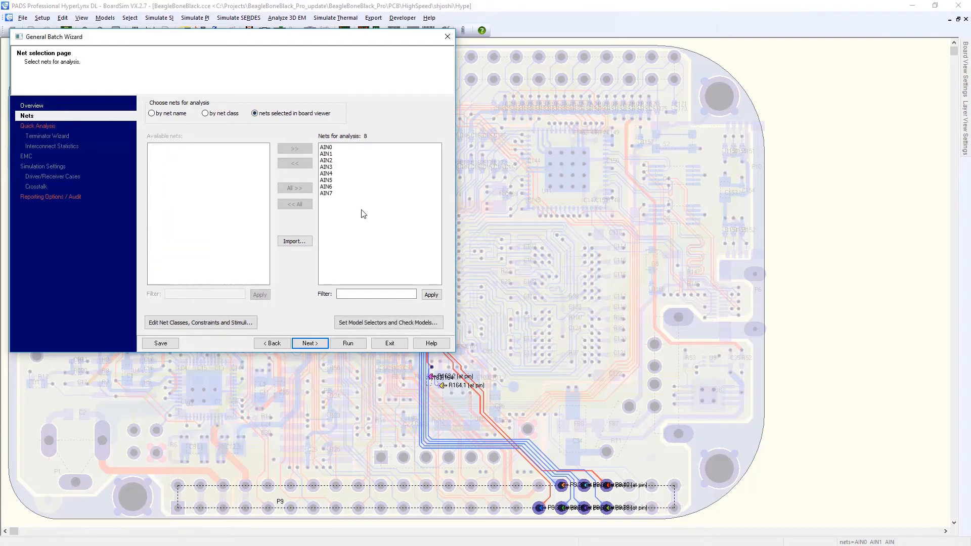
click(310, 343)
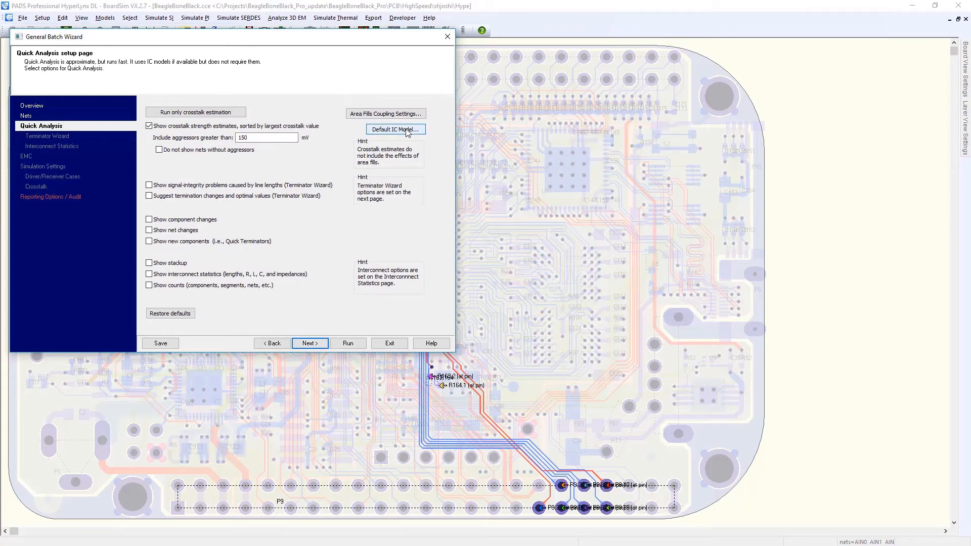
click(395, 129)
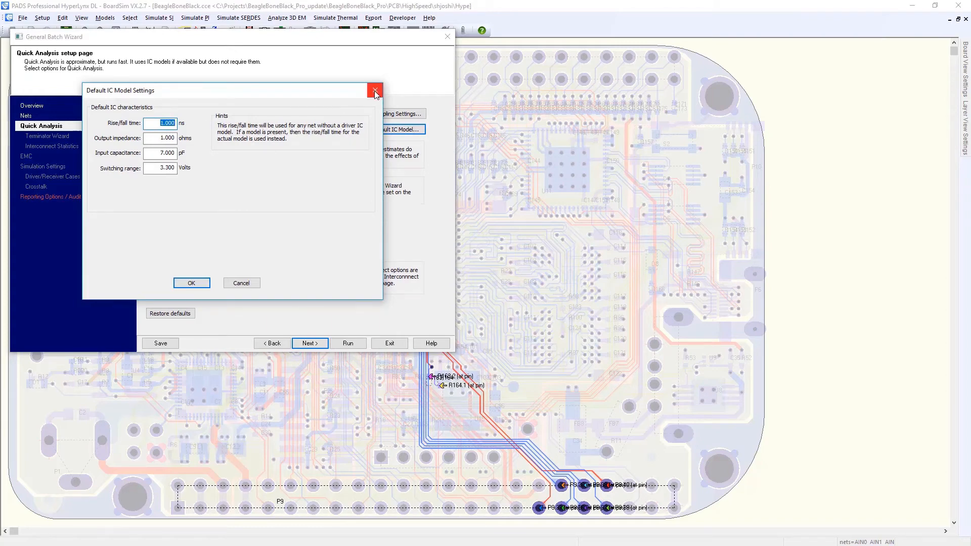
click(375, 90)
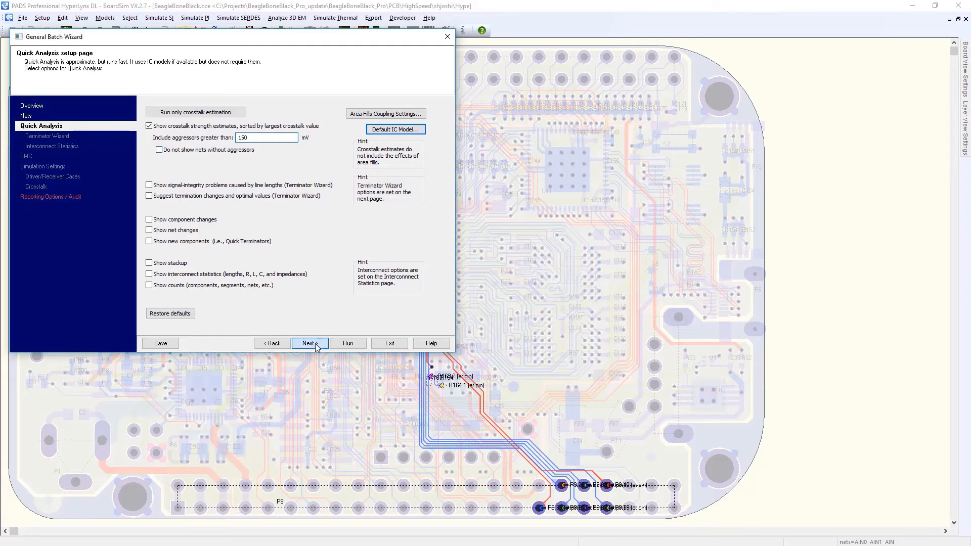
click(309, 343)
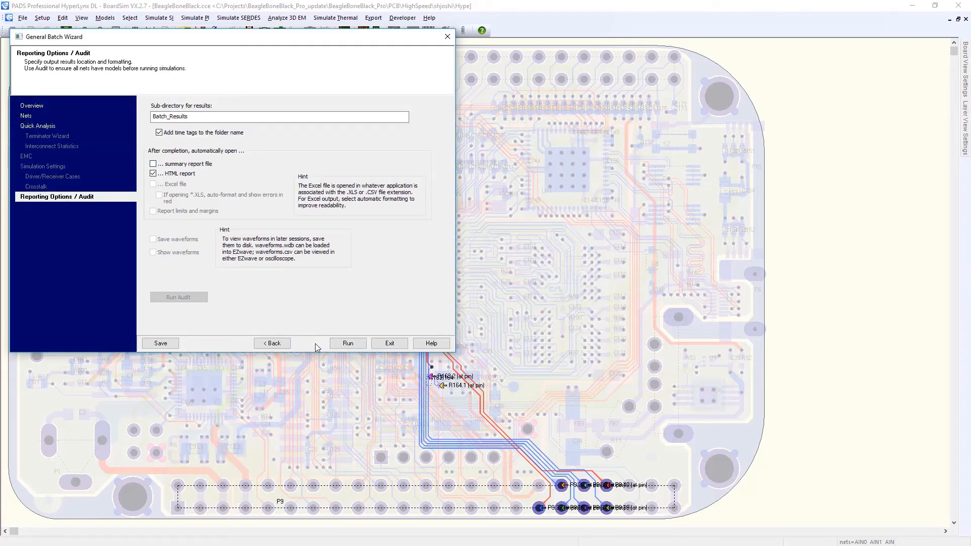
click(347, 343)
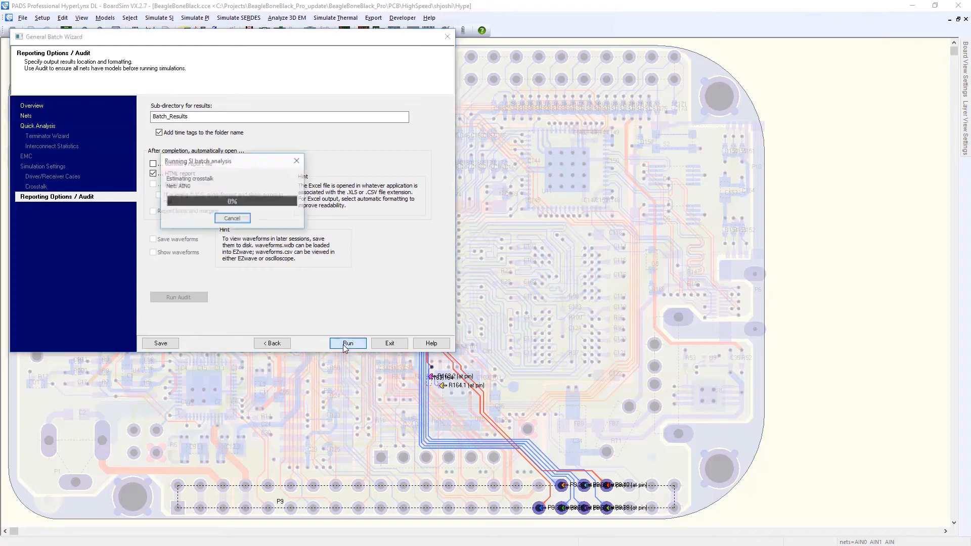
Maximize the batch report and inspect AIN0's failing crosstalk result.
click(348, 343)
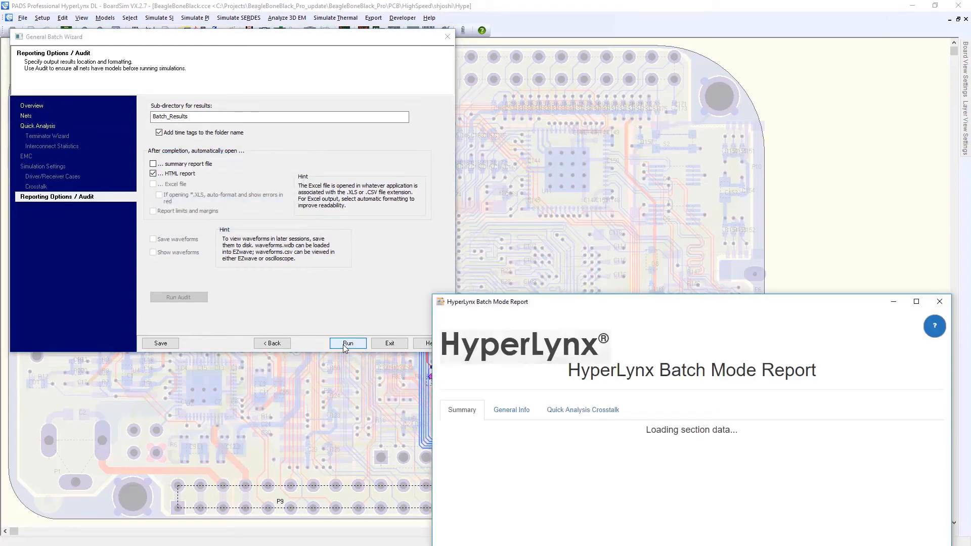
click(915, 302)
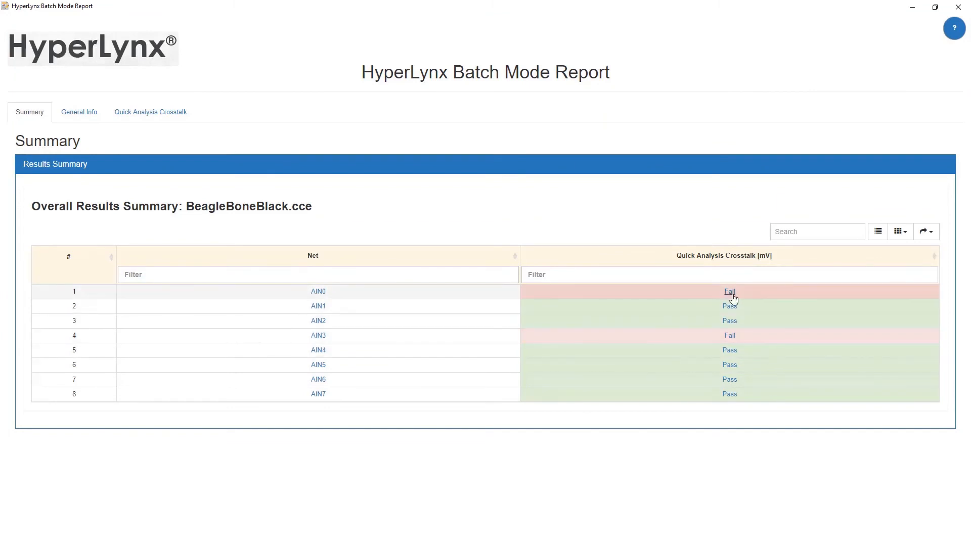
click(150, 112)
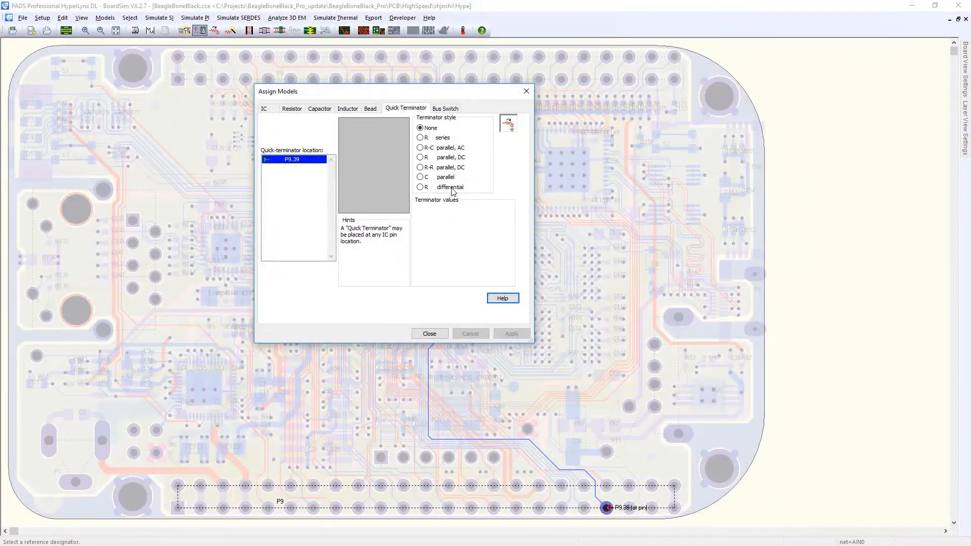
Choose the R series quick terminator at P9.39 with Rs of 50 ohms.
click(420, 138)
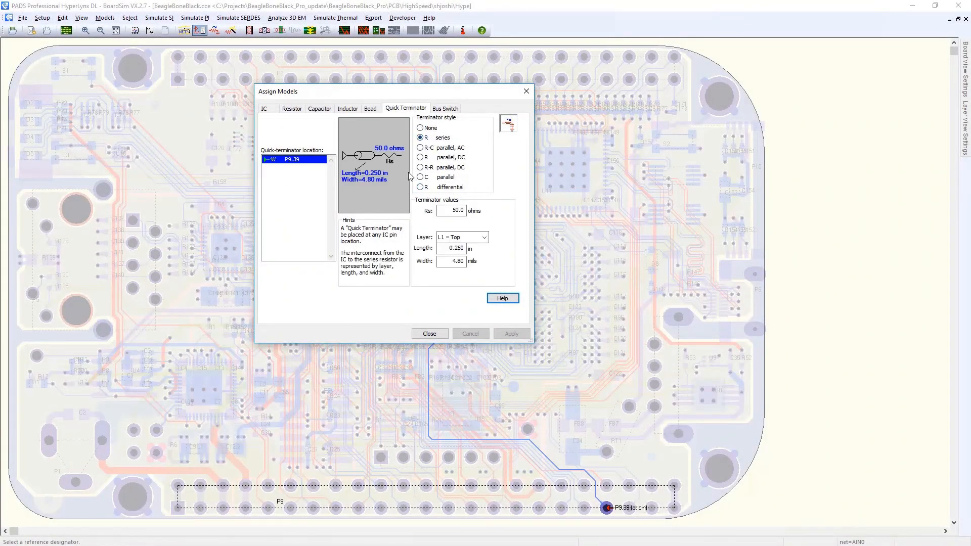
click(451, 211)
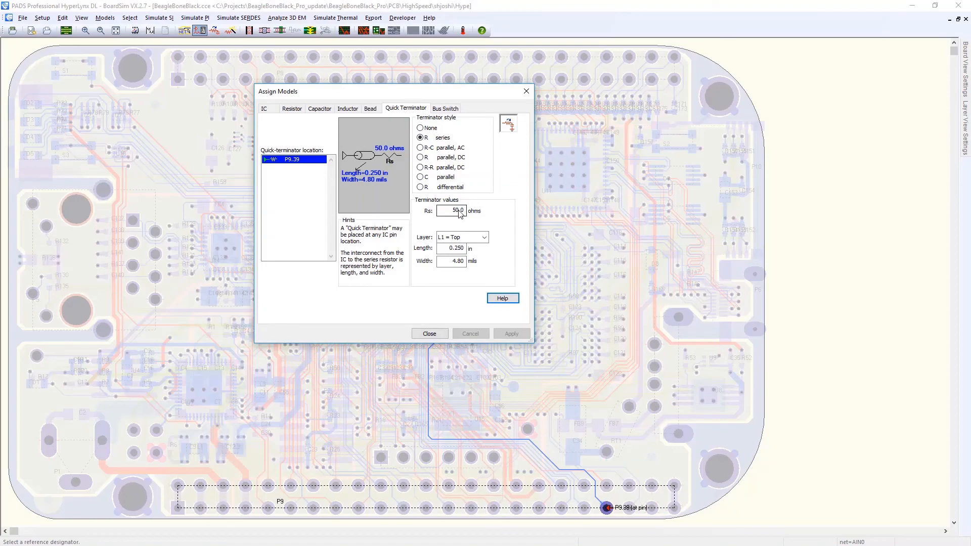